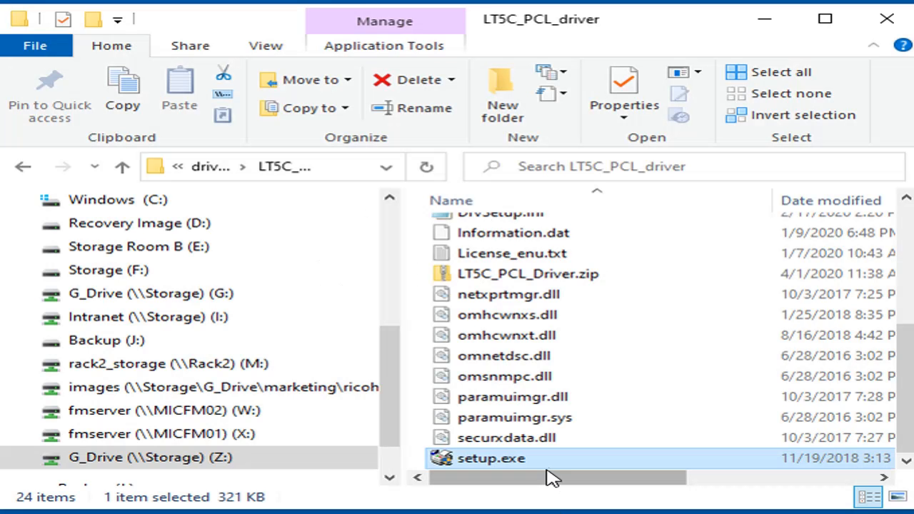
pyautogui.moveTo(493, 460)
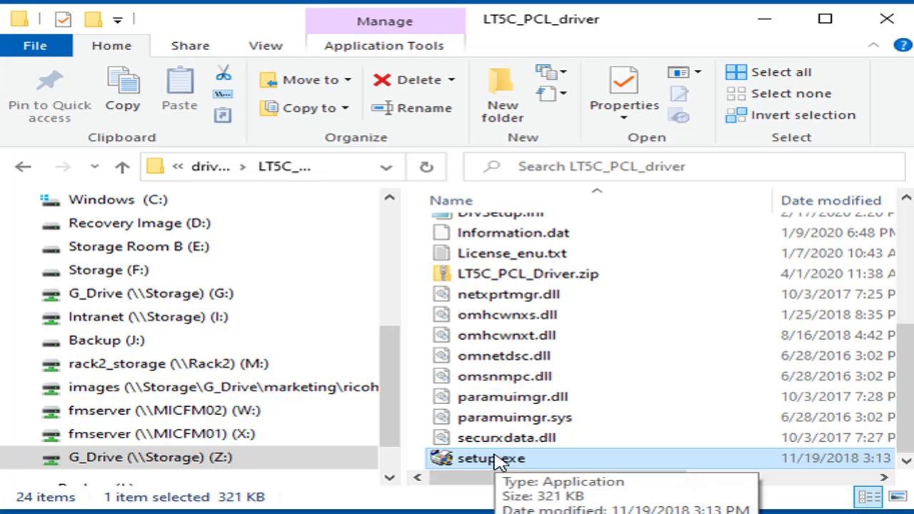
# Launch setup.exe from the LT5C_PCL_driver folder
pyautogui.doubleClick(491, 458)
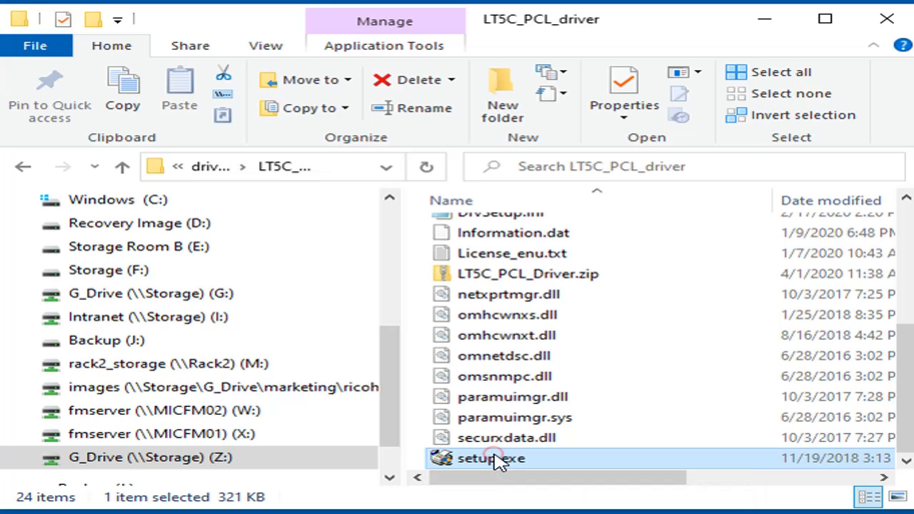
# Start setup in English (United States), accept the license, and pass the pre-installation check
pyautogui.doubleClick(491, 459)
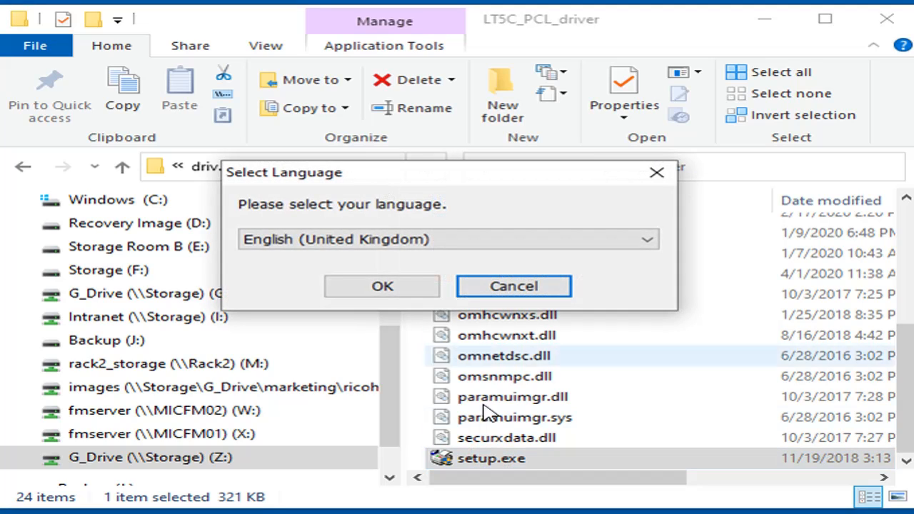
pyautogui.click(448, 239)
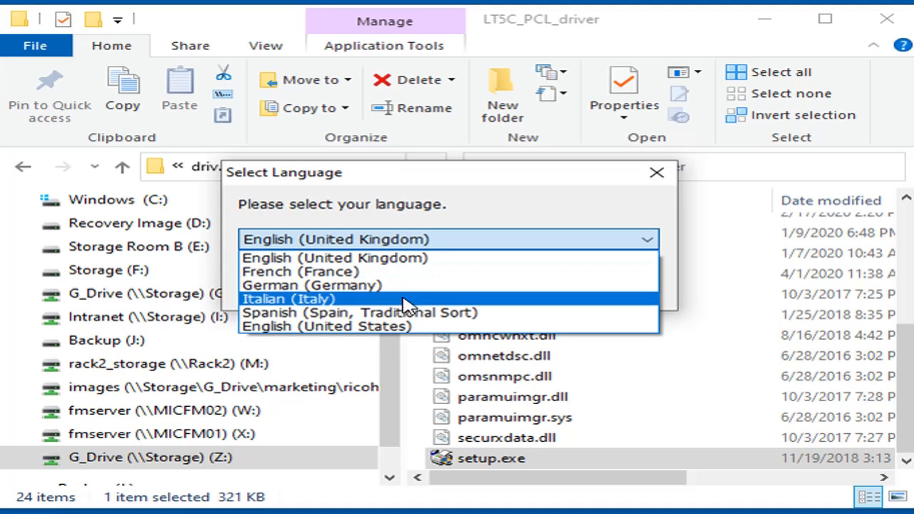
pyautogui.click(326, 326)
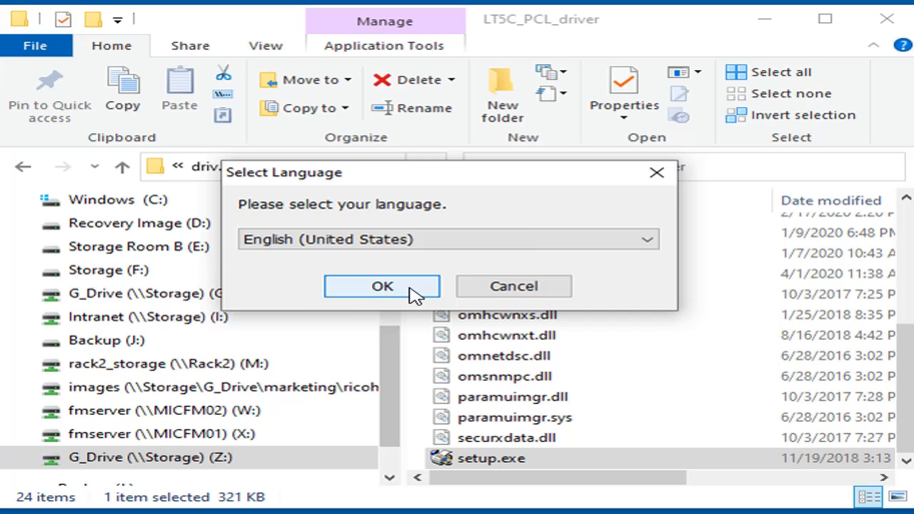
pyautogui.click(382, 285)
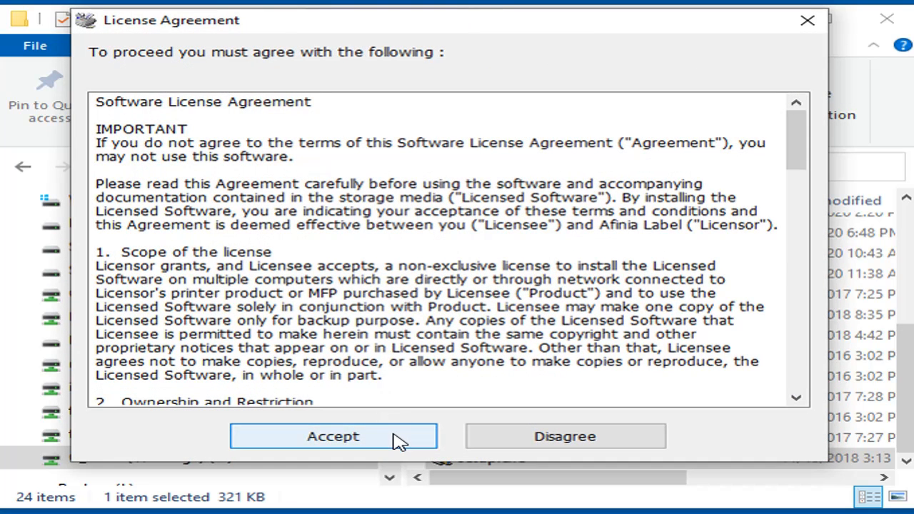
pyautogui.click(333, 436)
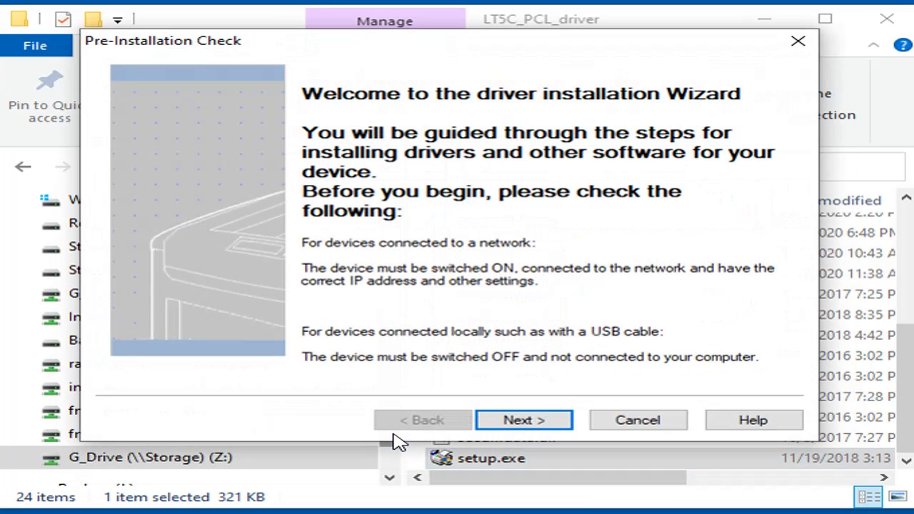
pyautogui.moveTo(449, 400)
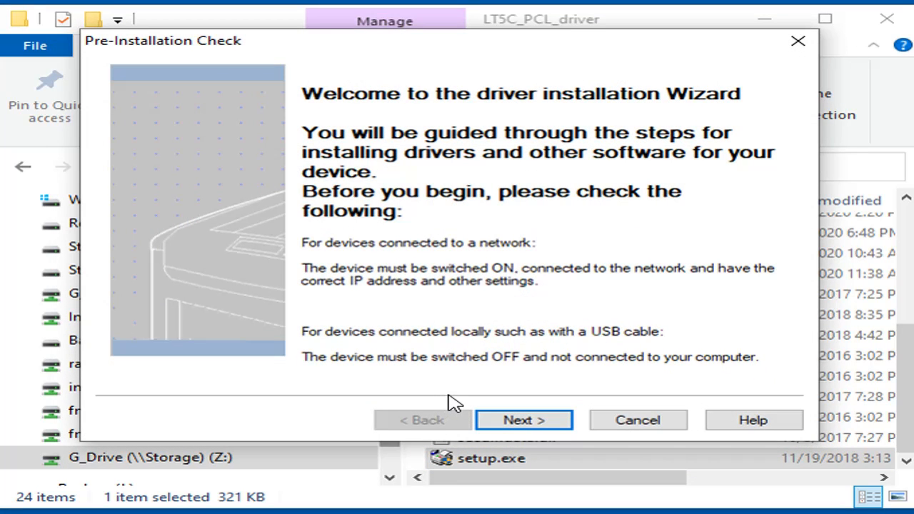
pyautogui.click(524, 420)
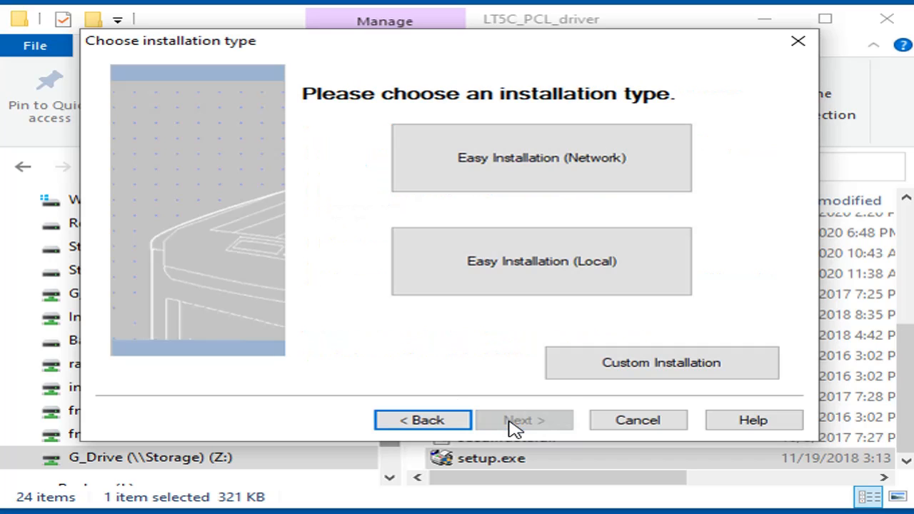
pyautogui.moveTo(509, 329)
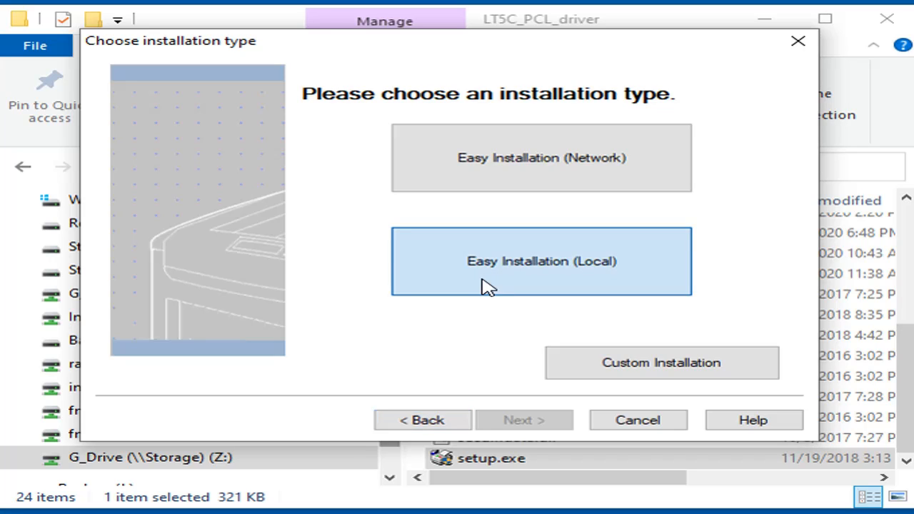
# Run Easy Installation (Local) for Afinia LT5C Label Printer PCL6 and finish after Success
pyautogui.click(541, 261)
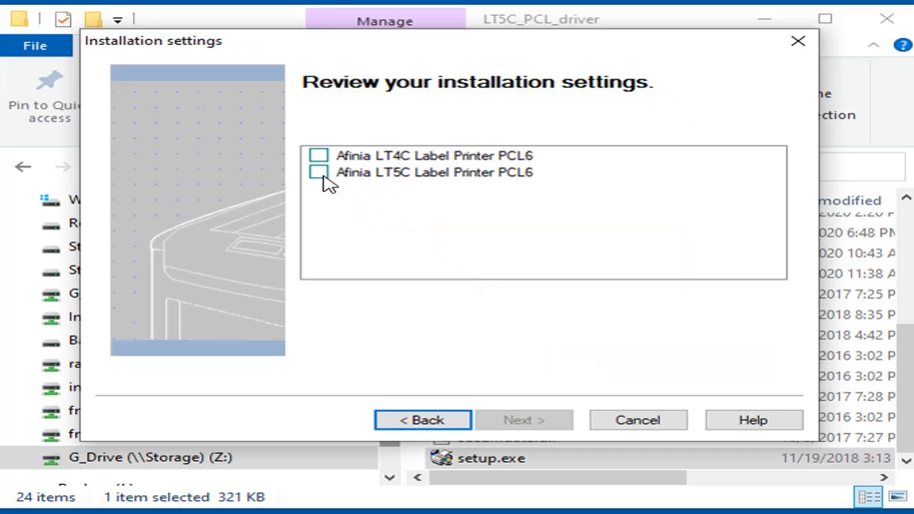
pyautogui.click(319, 172)
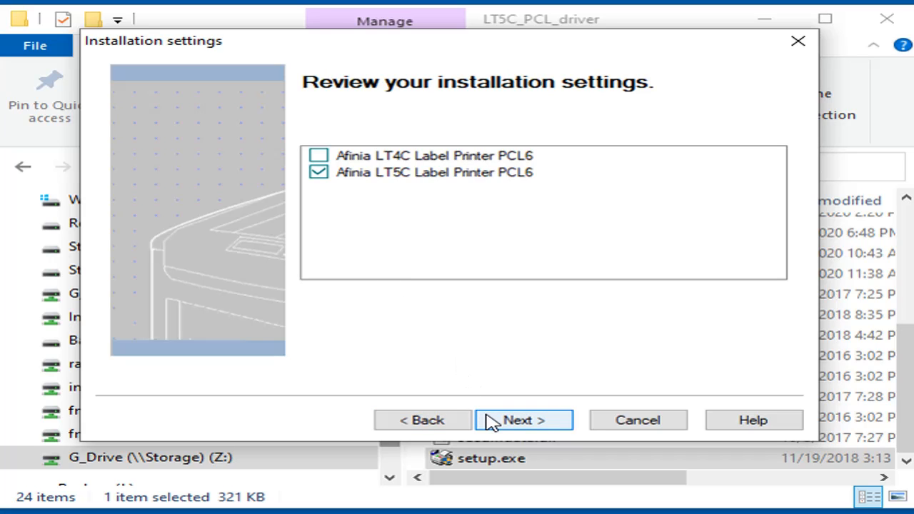
pyautogui.click(523, 420)
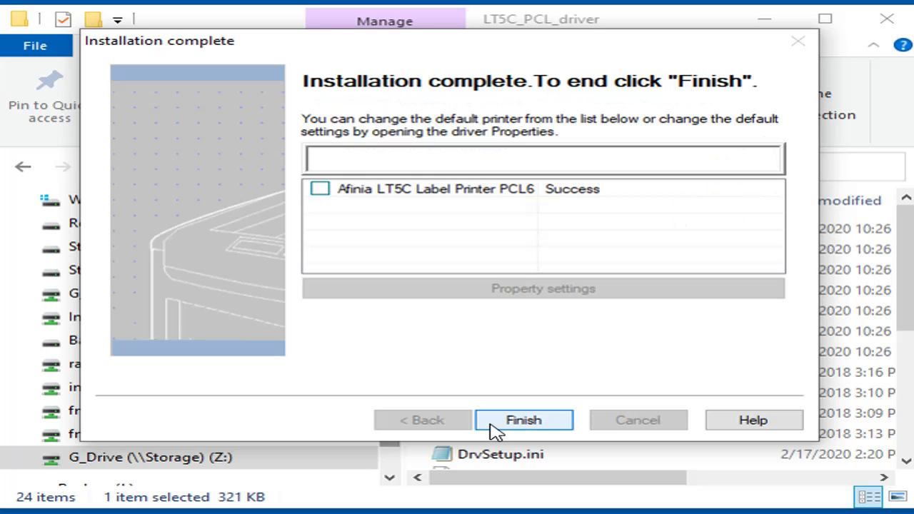
pyautogui.moveTo(442, 316)
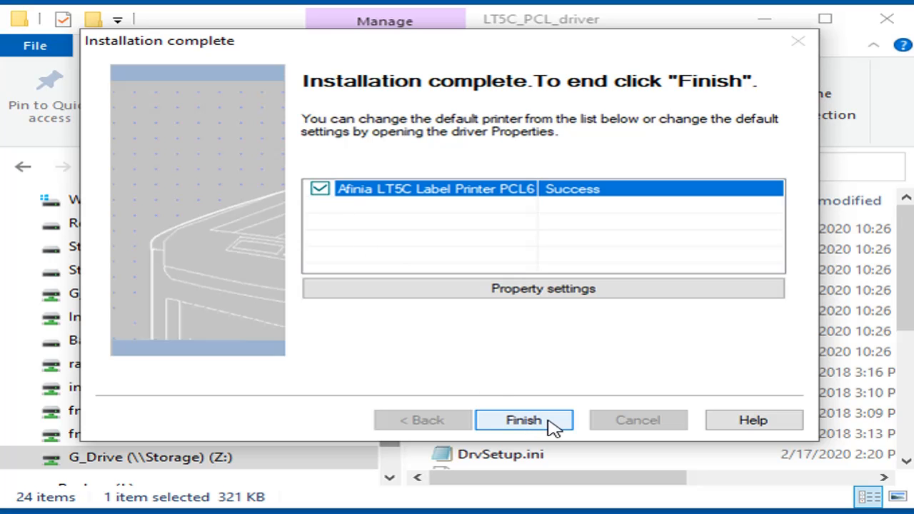
pyautogui.click(523, 420)
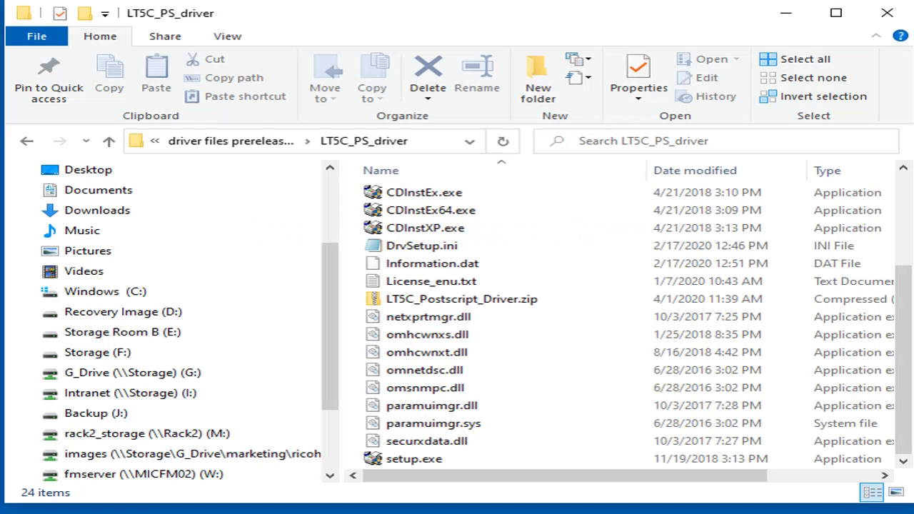
pyautogui.moveTo(414, 459)
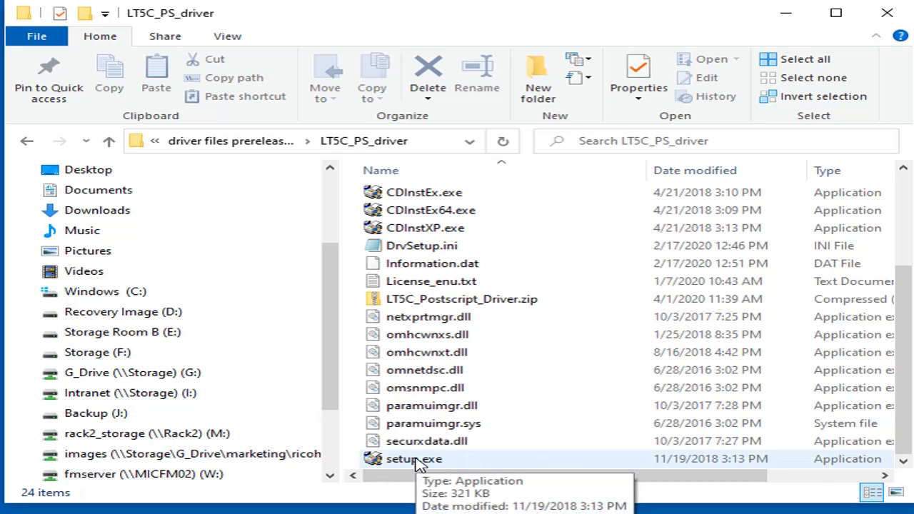
# Select setup.exe in the LT5C_PS_driver folder
pyautogui.click(415, 458)
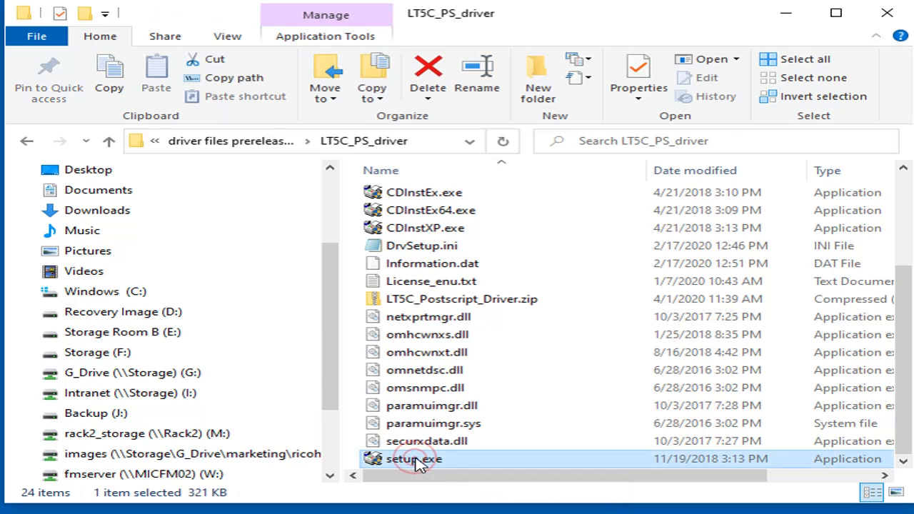
# Launch the PS driver setup, accept the license and pass the pre-installation check
pyautogui.doubleClick(412, 459)
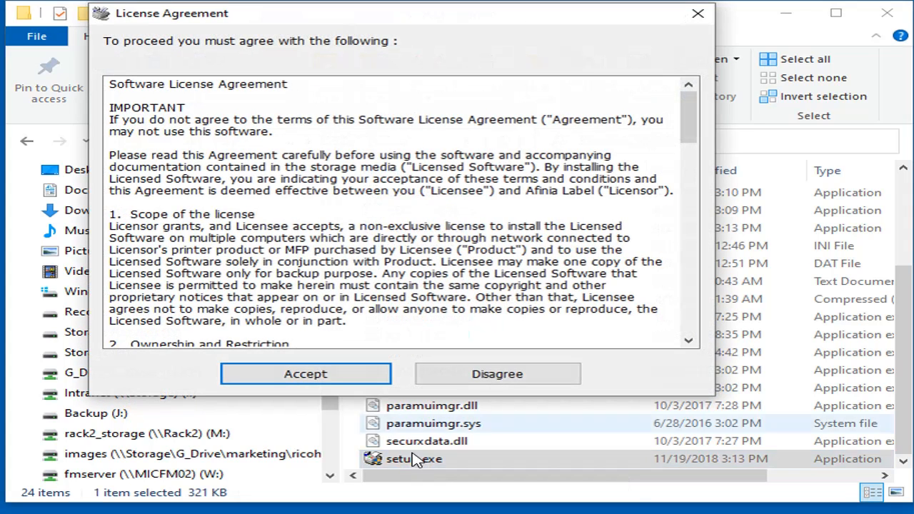
pyautogui.click(305, 373)
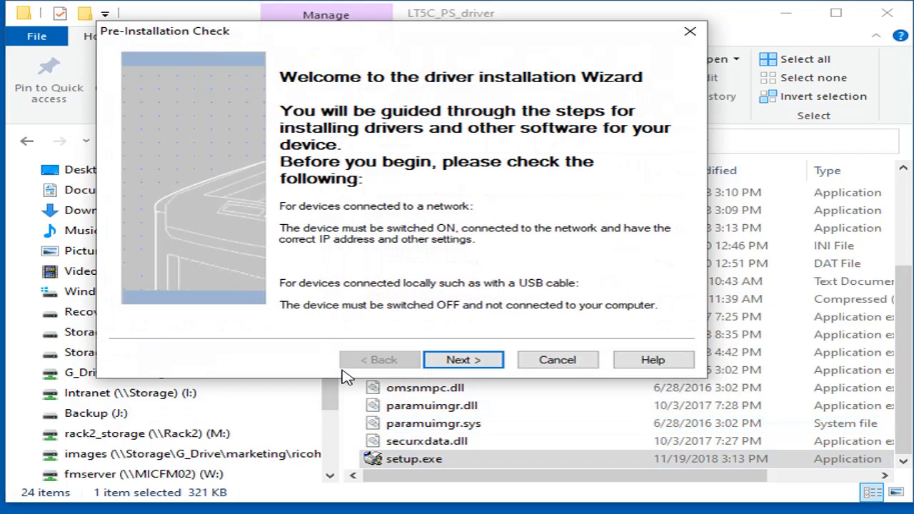
pyautogui.moveTo(463, 360)
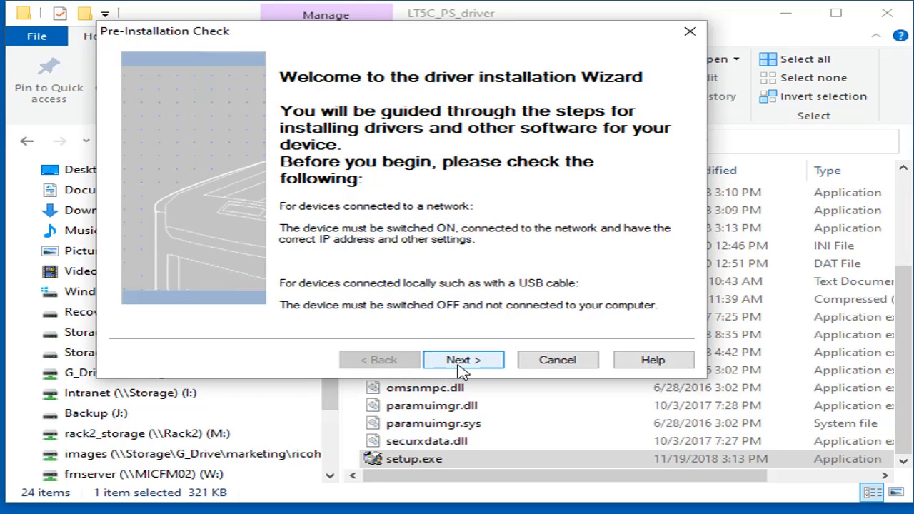
pyautogui.click(463, 359)
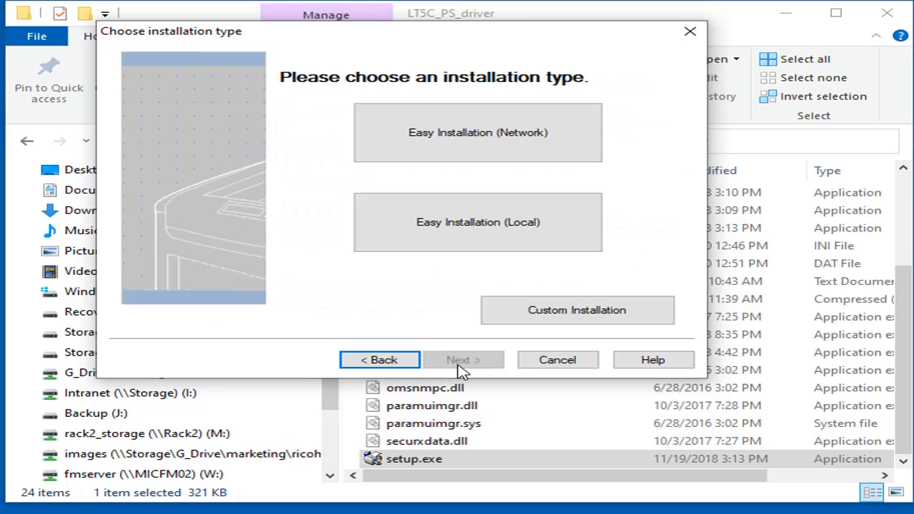
pyautogui.click(477, 133)
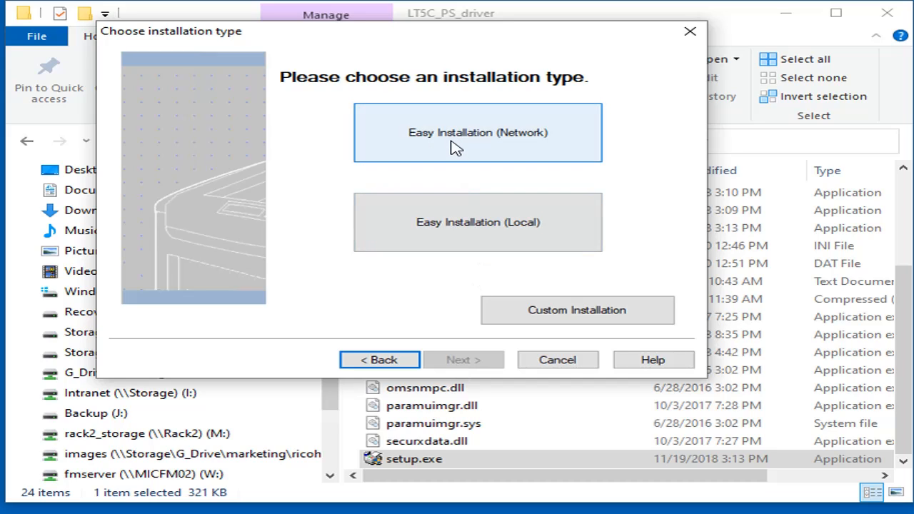
# Choose Easy Installation (Network) and tick Afinia LT5C Label Printer PS for the found 192.168.10.89 printer
pyautogui.click(477, 132)
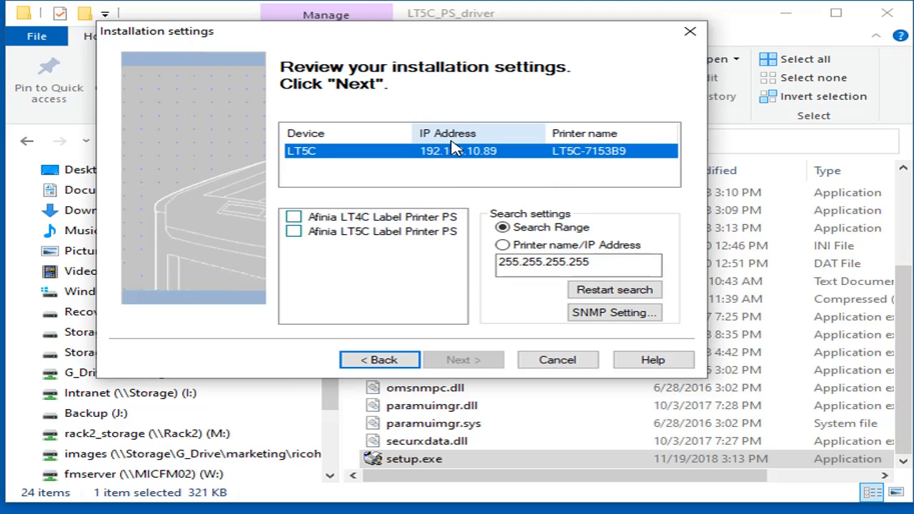
pyautogui.moveTo(495, 170)
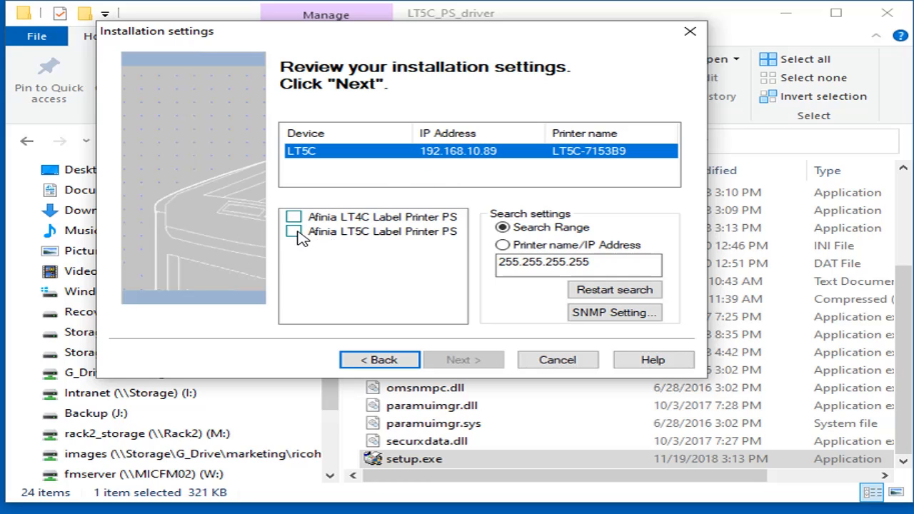
pyautogui.click(293, 231)
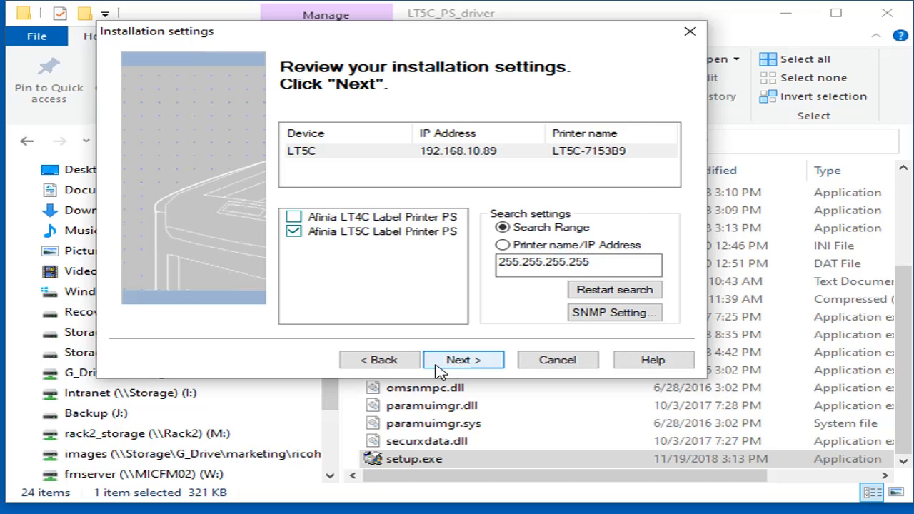
# Install the PS driver on an IP Address port and tick the new printer as default
pyautogui.click(462, 359)
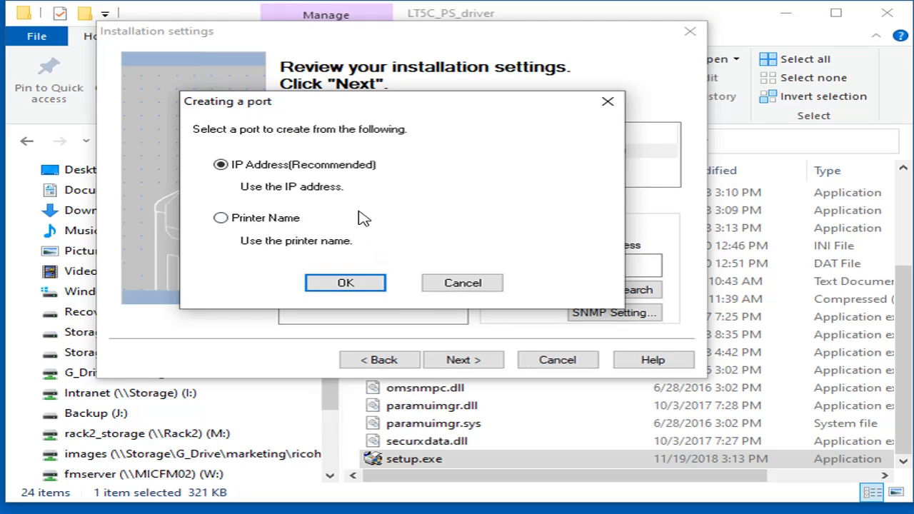
pyautogui.moveTo(289, 178)
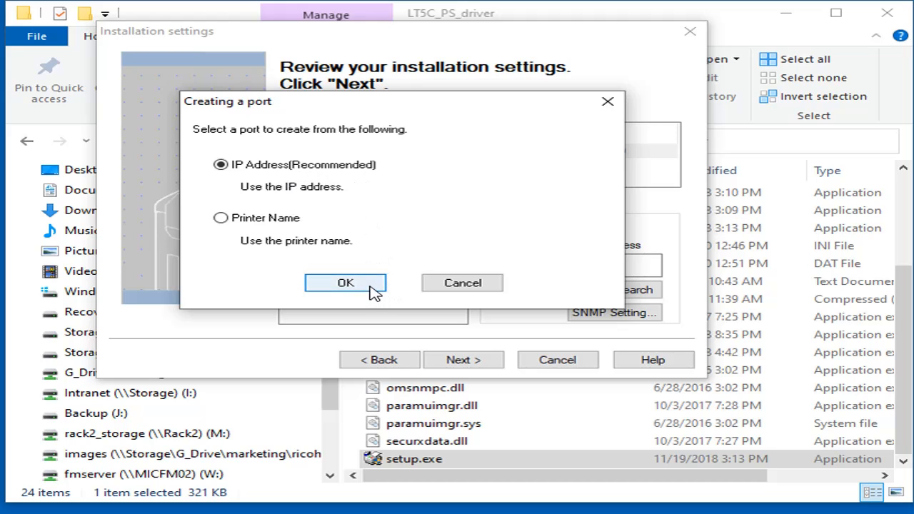
pyautogui.click(345, 283)
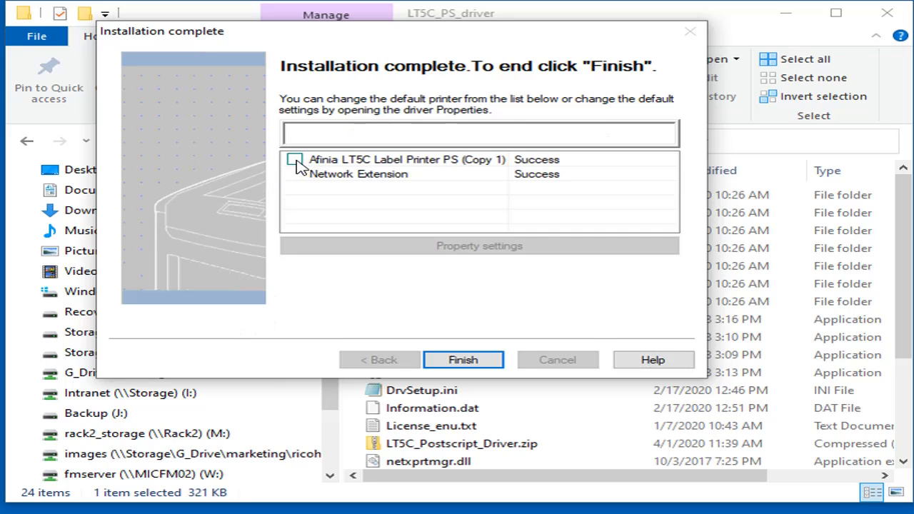
pyautogui.click(295, 159)
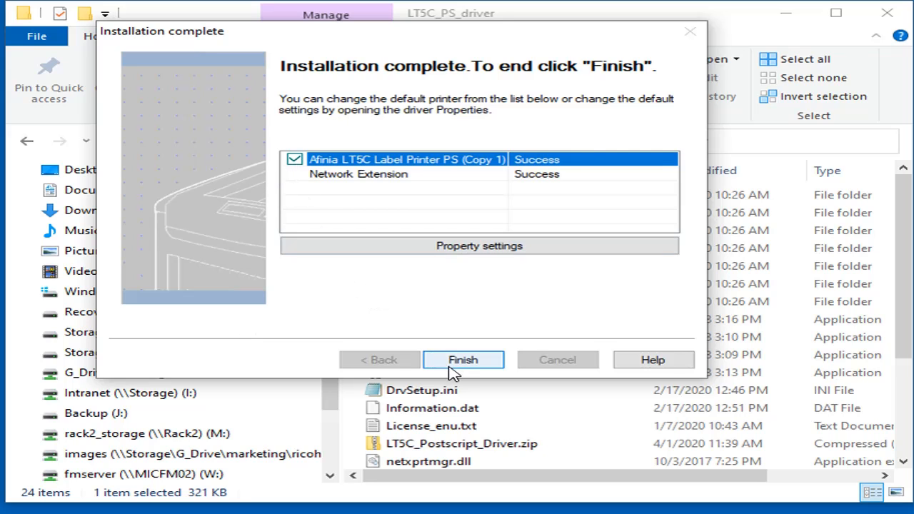